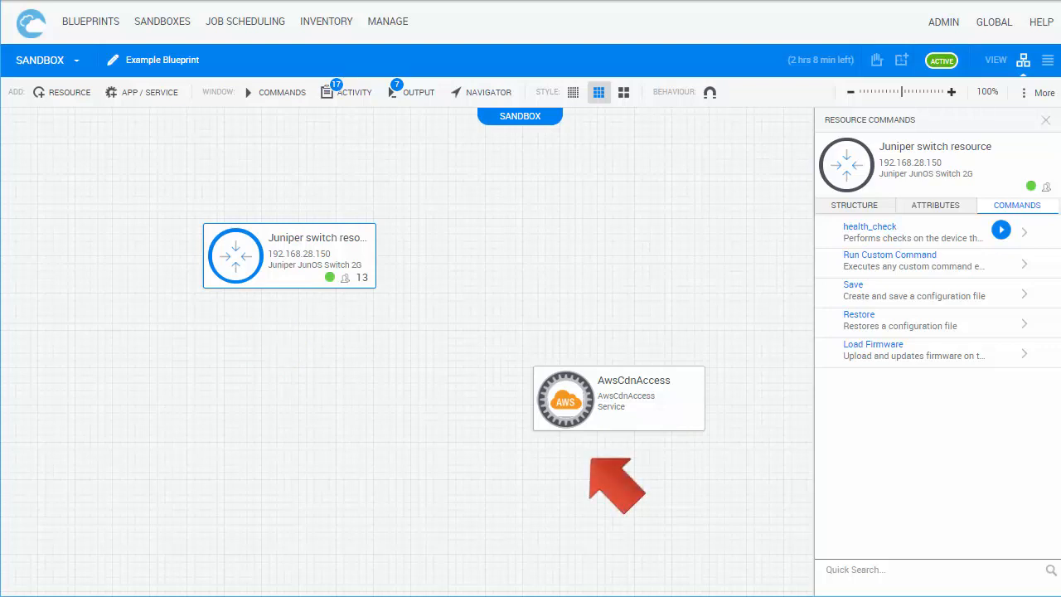
Step: Show the AwsCdnAccess service's radial menu and choose Commands to list its service commands
left_click(564, 398)
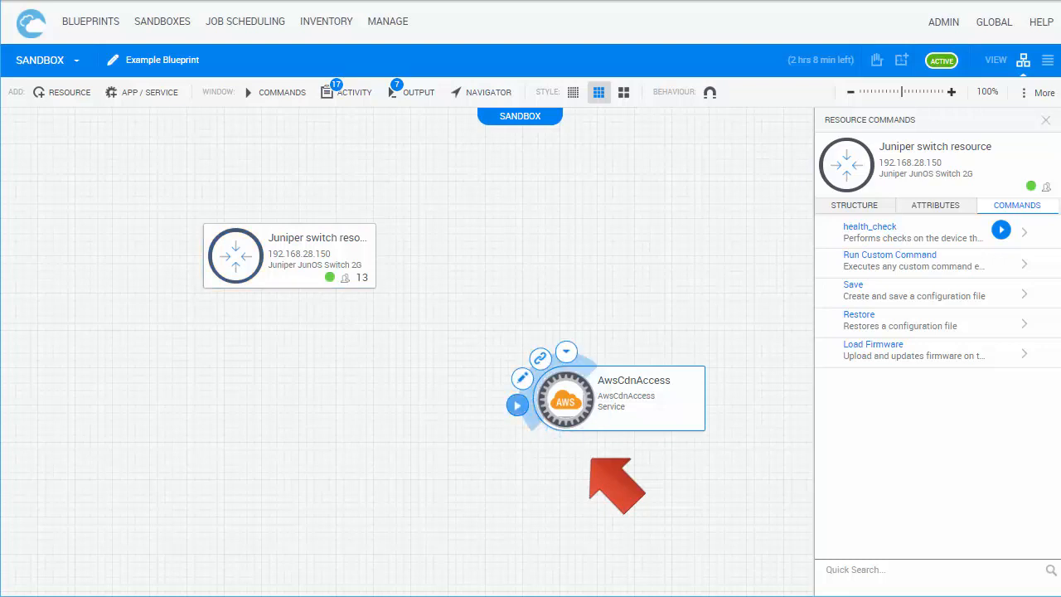
left_click(1045, 120)
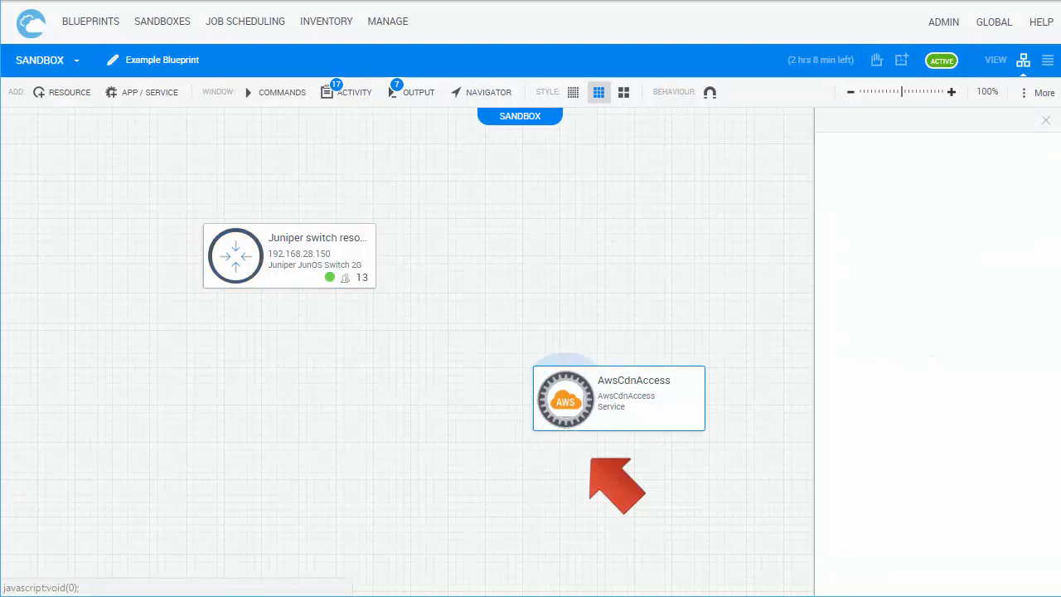
Step: View AwsCdnAccess's Register on CDN command, then bring up the Juniper switch's radial menu
left_click(617, 398)
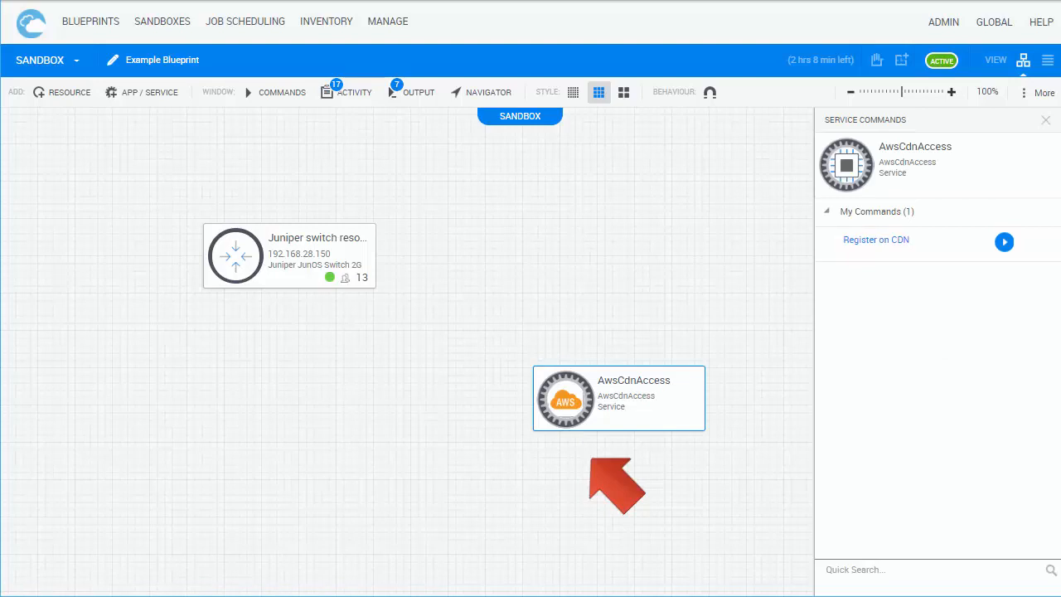
left_click(875, 239)
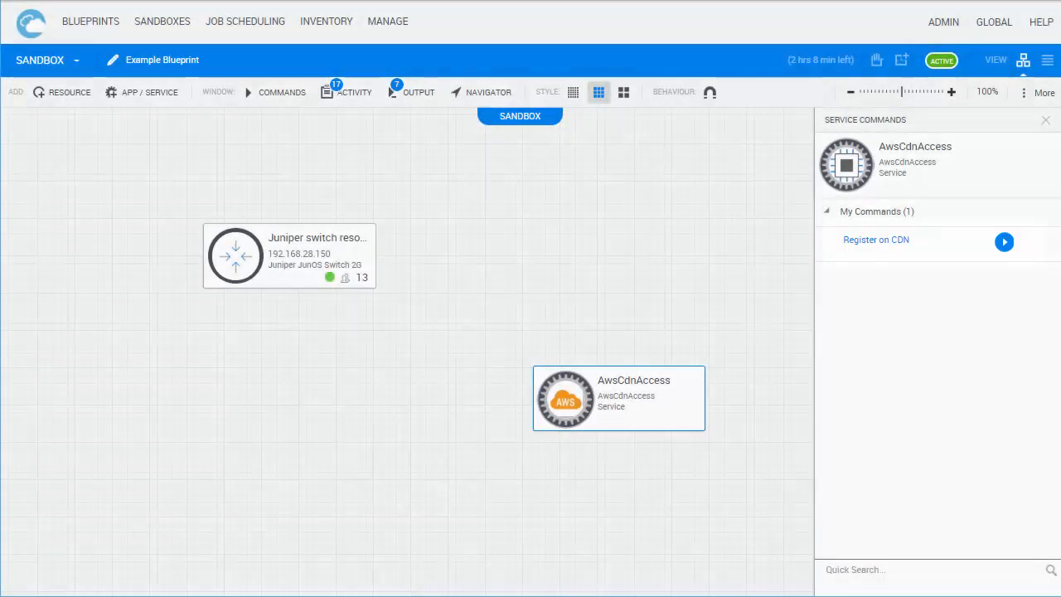
left_click(236, 255)
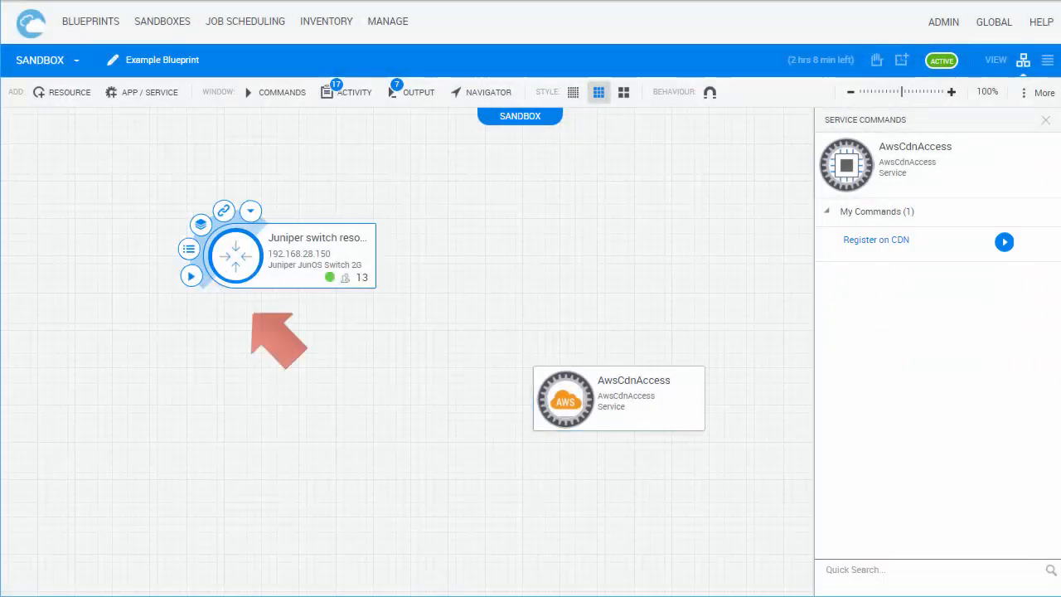
mouse_move(235, 256)
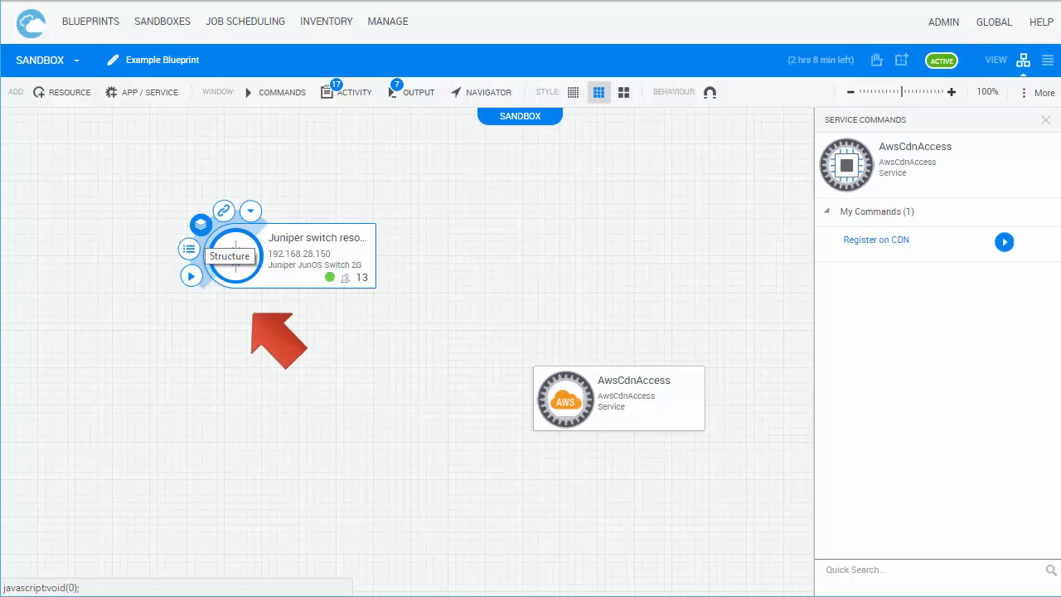